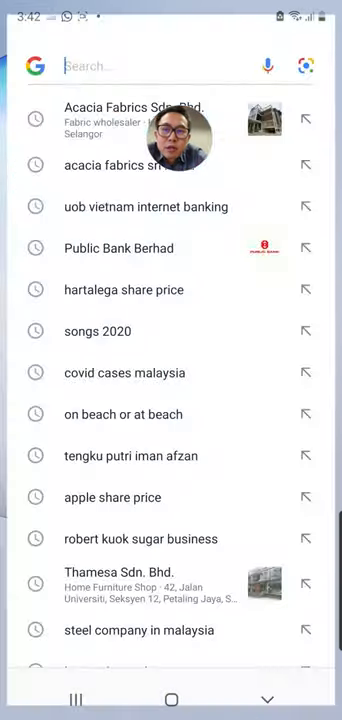
Search Google for Acacia Fabrics, open the site and expand its navigation menu.
{"action": "type", "text": "ac"}
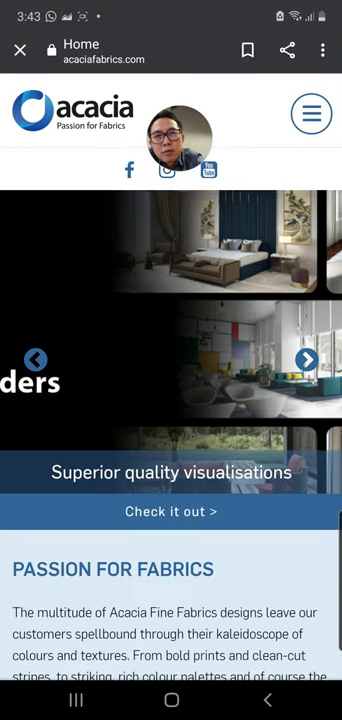
{"action": "left_click", "coordinate": [312, 112]}
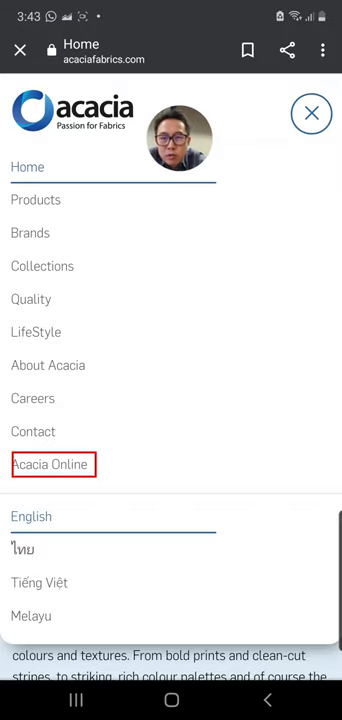
Open the Acacia Online login page, add it to the home screen via Chrome's menu, then return home.
{"action": "left_click", "coordinate": [48, 464]}
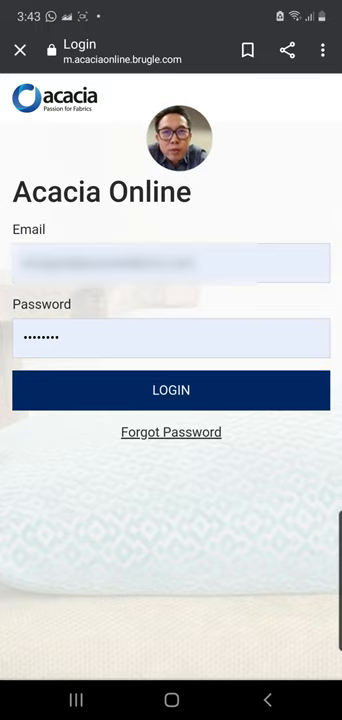
{"action": "left_click", "coordinate": [322, 48]}
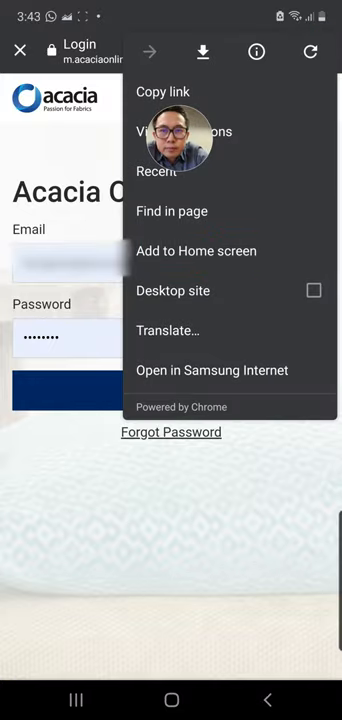
{"action": "left_click", "coordinate": [196, 250]}
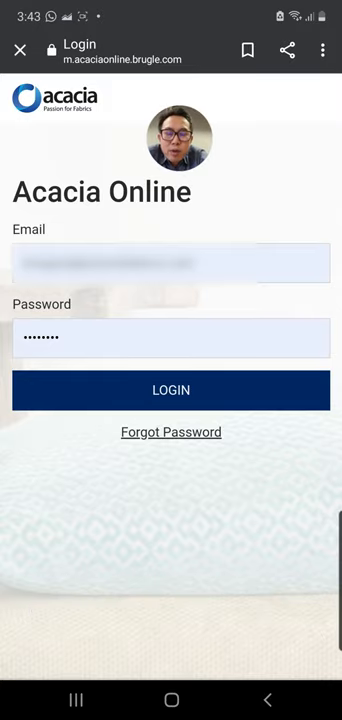
{"action": "key", "text": "home"}
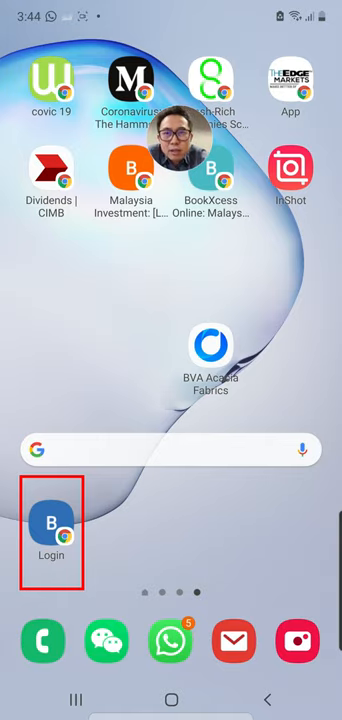
Launch the Login shortcut, accept the saved account details and log in to the portal.
{"action": "left_click", "coordinate": [52, 522]}
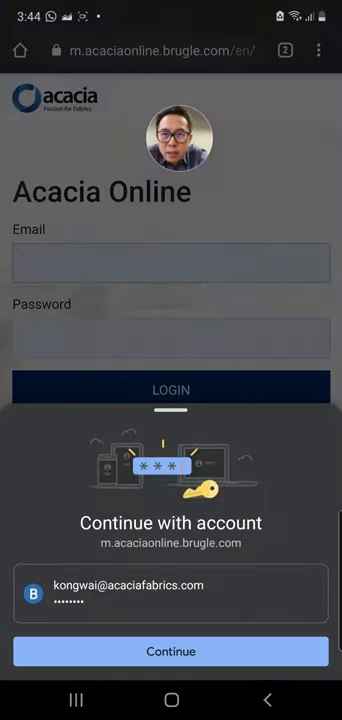
{"action": "left_click", "coordinate": [172, 652]}
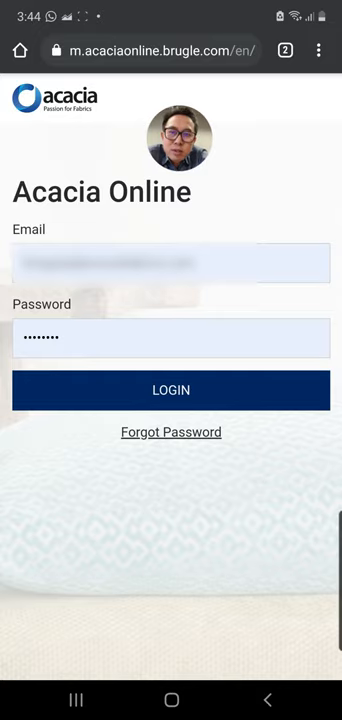
{"action": "left_click", "coordinate": [170, 390]}
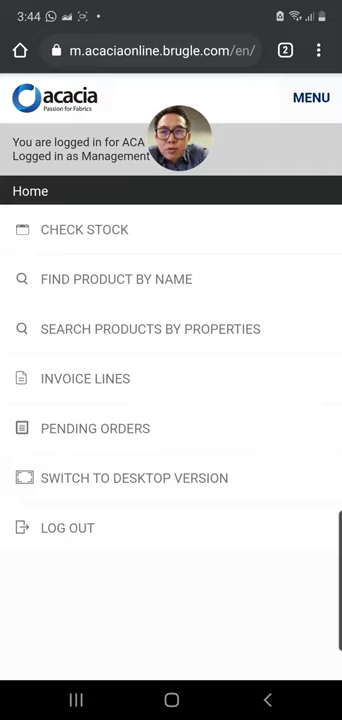
Pick a customer account from the account list and act as that customer.
{"action": "left_click", "coordinate": [84, 228]}
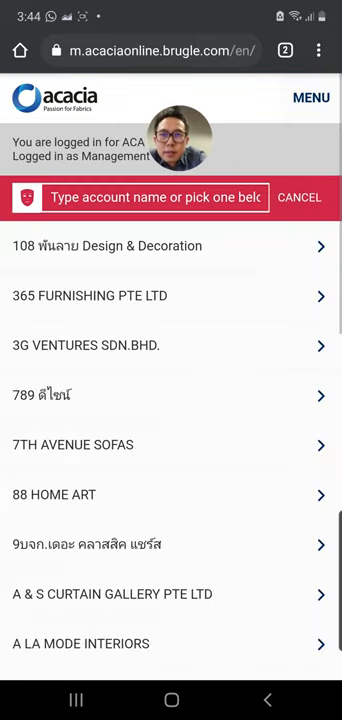
{"action": "left_click", "coordinate": [150, 198]}
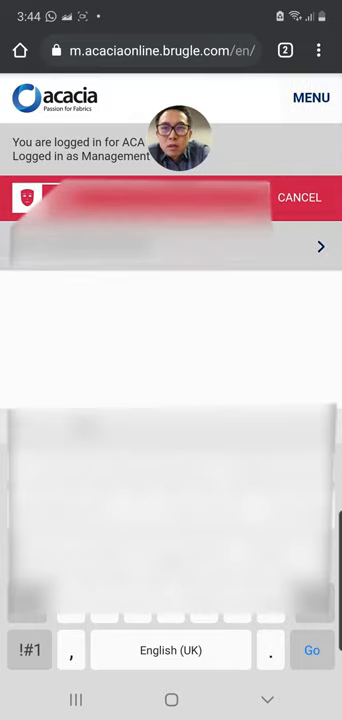
{"action": "left_click", "coordinate": [312, 98]}
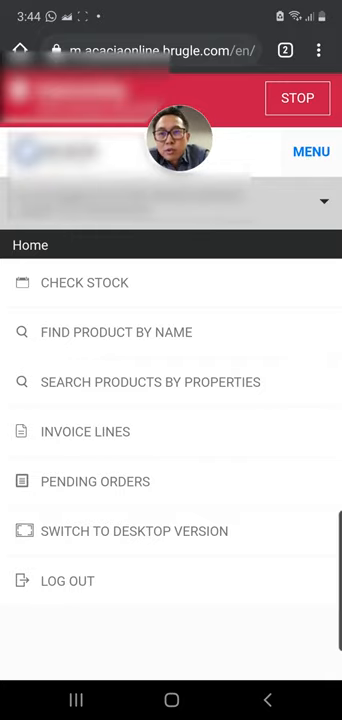
Start Check Stock, search for the Bolt design and list its colours.
{"action": "left_click", "coordinate": [84, 282]}
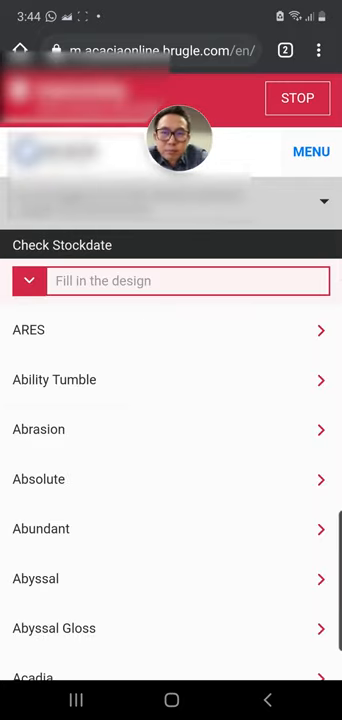
{"action": "left_click", "coordinate": [188, 280]}
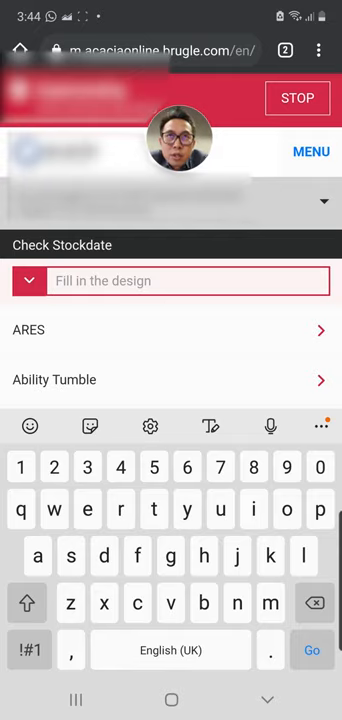
{"action": "type", "text": "olt"}
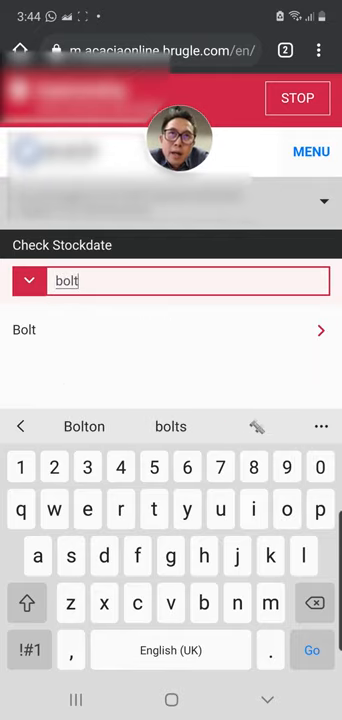
{"action": "left_click", "coordinate": [24, 330]}
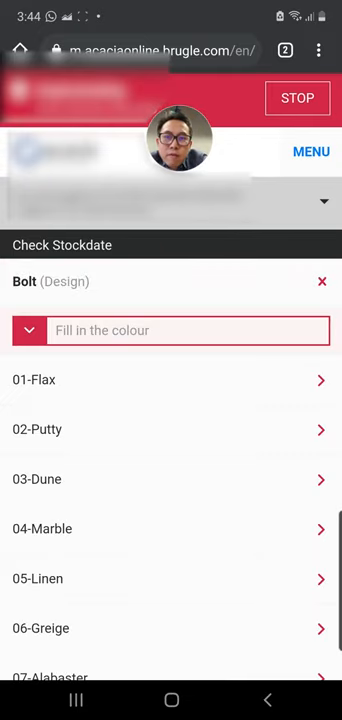
{"action": "scroll", "scroll_direction": "down", "scroll_amount": 3}
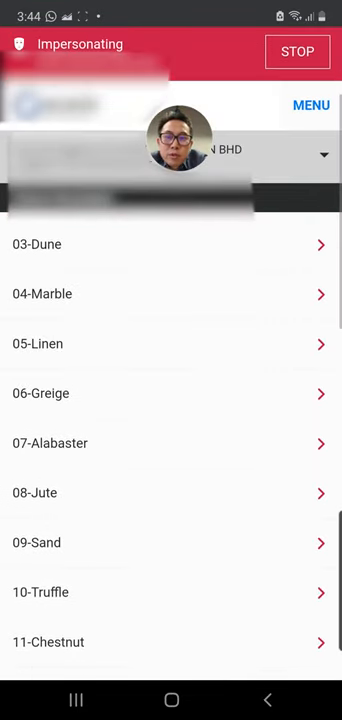
Select the 08-Jute colour of Bolt to show its swatch and render gallery.
{"action": "left_click", "coordinate": [36, 492]}
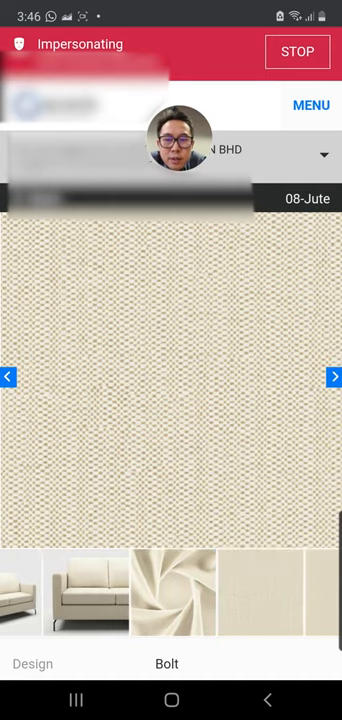
Browse the Bolt 08-Jute renders — draped fabric, sofa and corner sofa — before its specifications.
{"action": "left_click", "coordinate": [172, 592]}
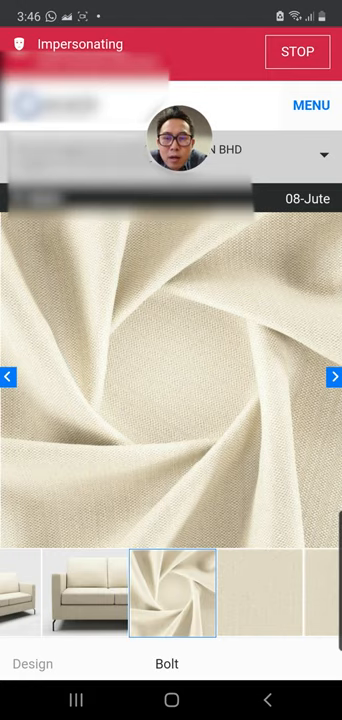
{"action": "left_click", "coordinate": [330, 376]}
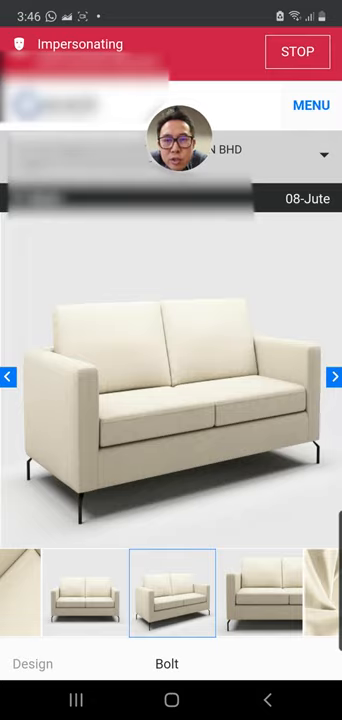
{"action": "left_click", "coordinate": [334, 376]}
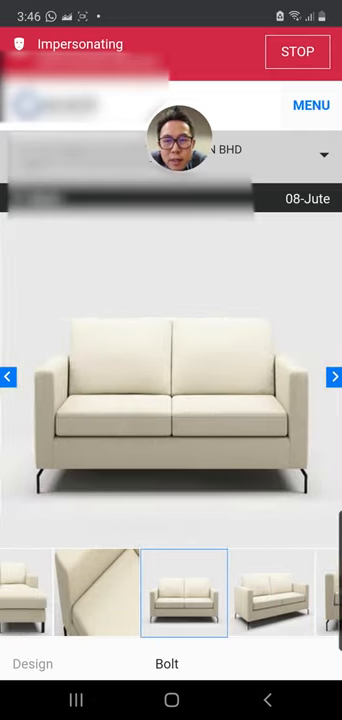
{"action": "left_click", "coordinate": [98, 592]}
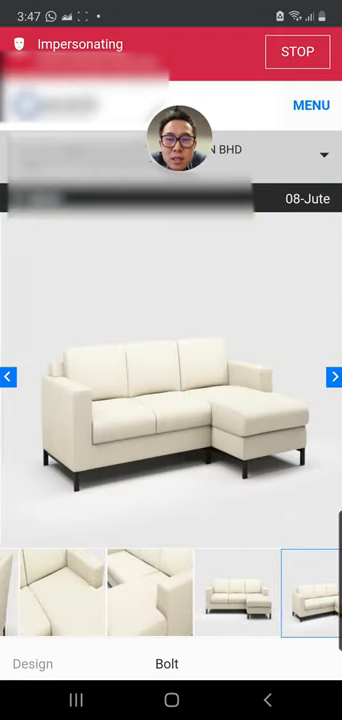
{"action": "left_click", "coordinate": [170, 592]}
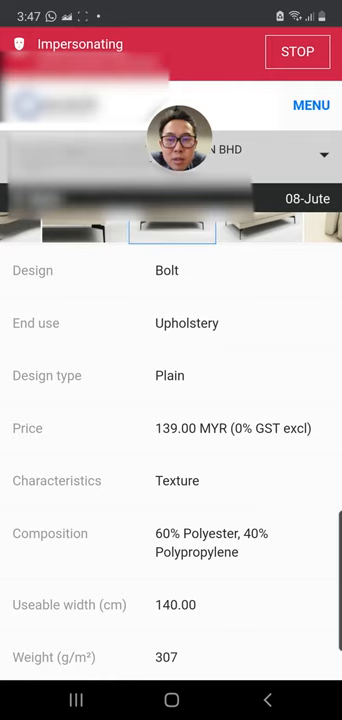
Scroll the Bolt specifications down to Martindale, Wyzenbeek, stain-free and the Check Stockdate option.
{"action": "scroll", "scroll_direction": "down", "scroll_amount": 3}
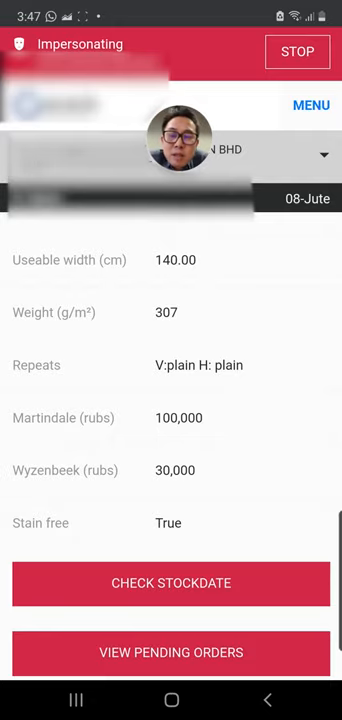
{"action": "scroll", "scroll_direction": "down", "scroll_amount": 3}
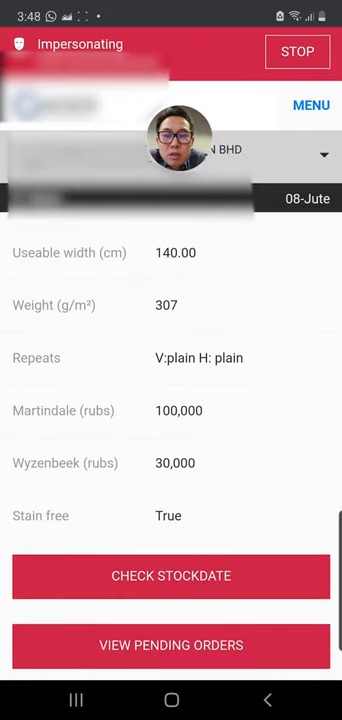
Check Bolt's upcoming stock dates, scroll the 486-product list from Adventurer to Bandit, then return to the menu.
{"action": "left_click", "coordinate": [172, 576]}
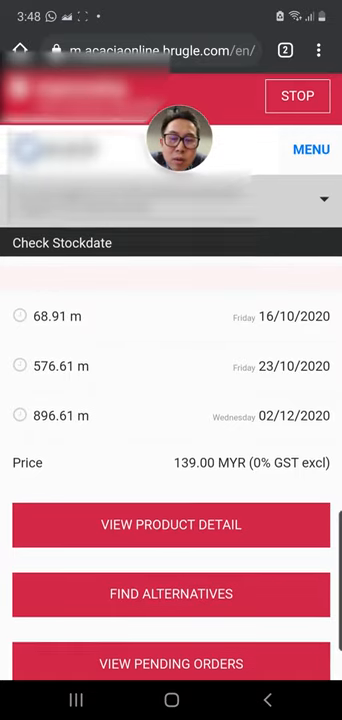
{"action": "scroll", "scroll_direction": "down", "scroll_amount": 3}
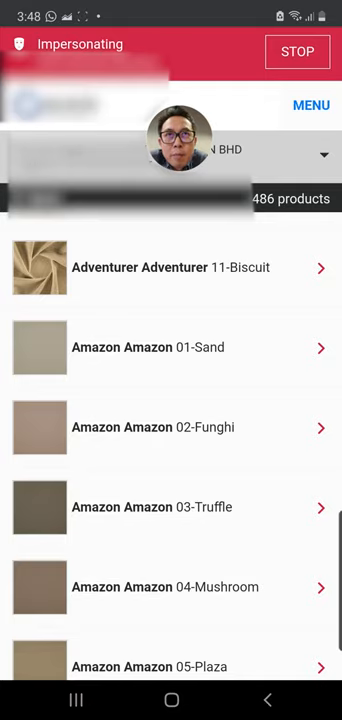
{"action": "scroll", "scroll_direction": "down", "scroll_amount": 3}
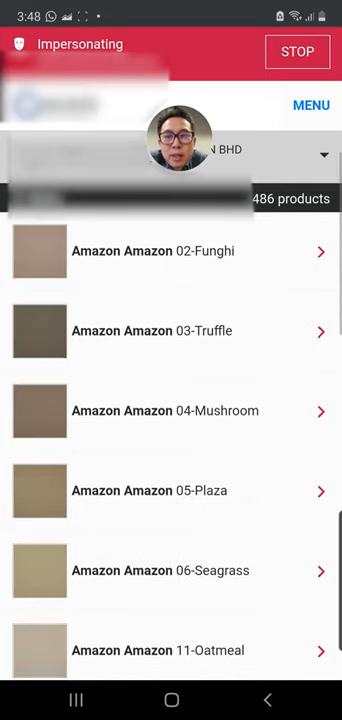
{"action": "scroll", "scroll_direction": "down", "scroll_amount": 3}
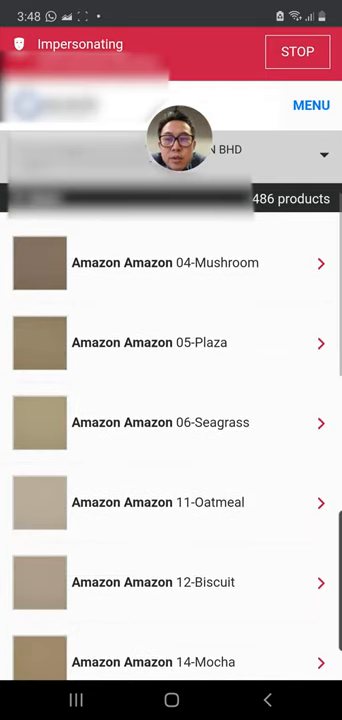
{"action": "scroll", "scroll_direction": "down", "scroll_amount": 3}
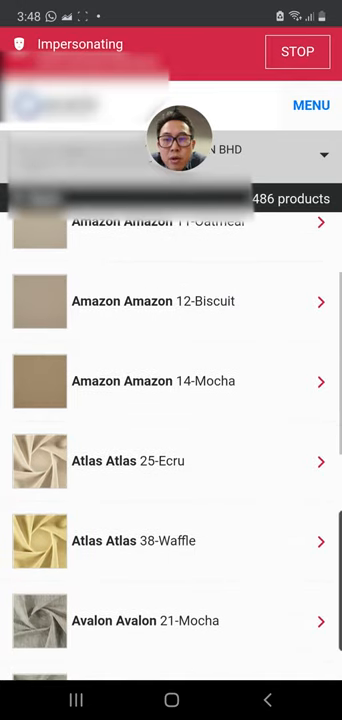
{"action": "scroll", "scroll_direction": "down", "scroll_amount": 3}
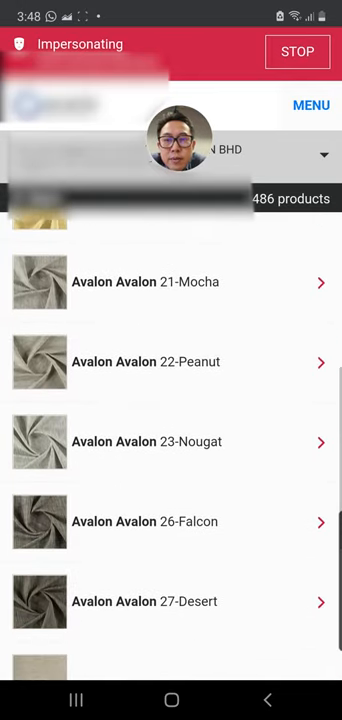
{"action": "scroll", "scroll_direction": "down", "scroll_amount": 3}
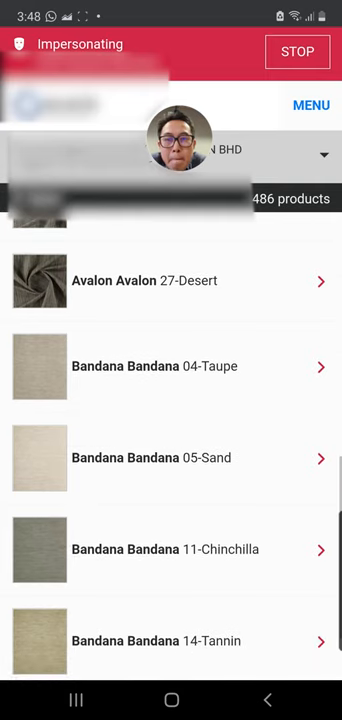
{"action": "scroll", "scroll_direction": "down", "scroll_amount": 3}
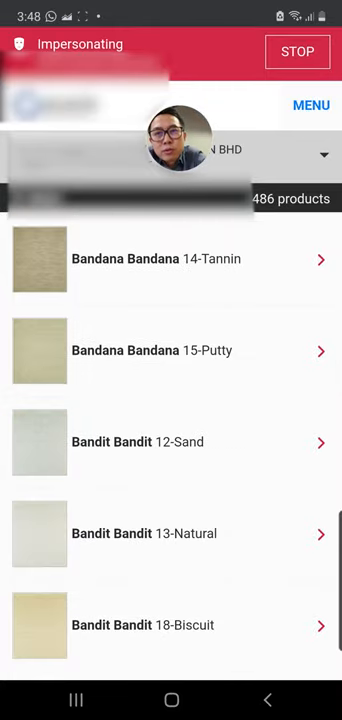
{"action": "left_click", "coordinate": [312, 104]}
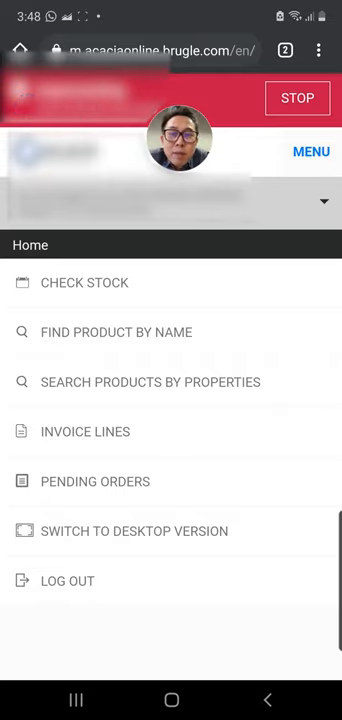
Find the LINEUP design by name with 'lineu' and open its SPA 06 colour.
{"action": "left_click", "coordinate": [108, 332]}
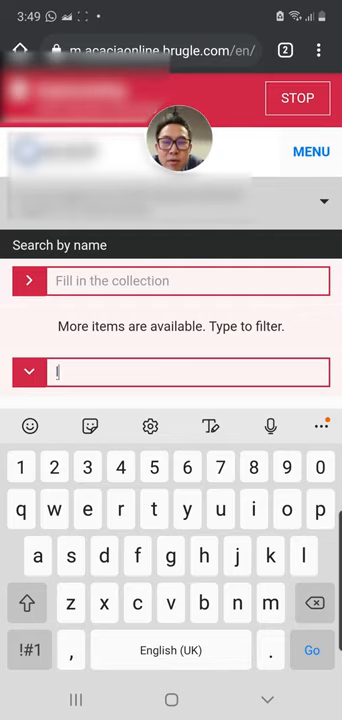
{"action": "type", "text": "line"}
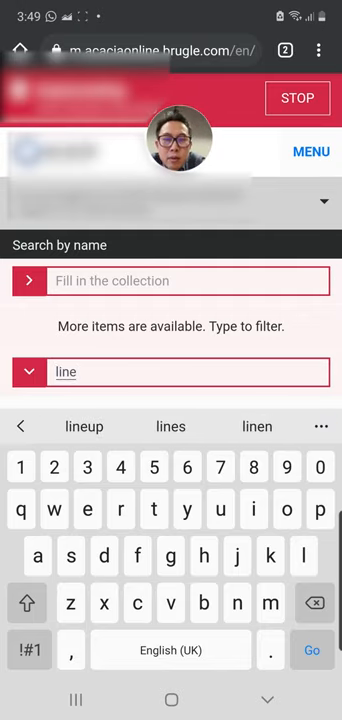
{"action": "type", "text": "u"}
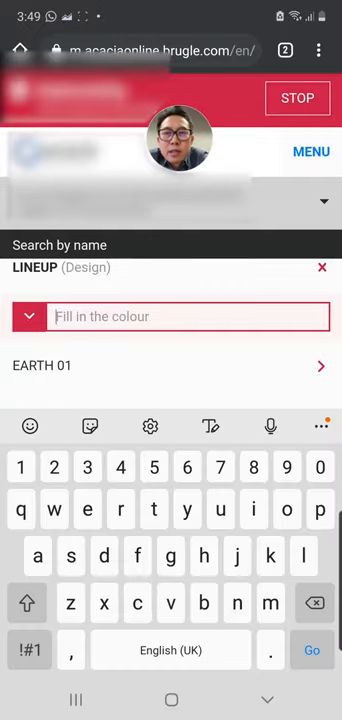
{"action": "left_click", "coordinate": [322, 268]}
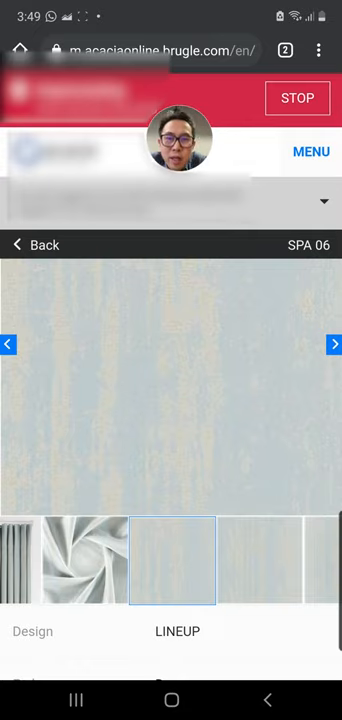
View the LINEUP SPA 06 curtain render full screen and move to the room scene render.
{"action": "left_click", "coordinate": [76, 560]}
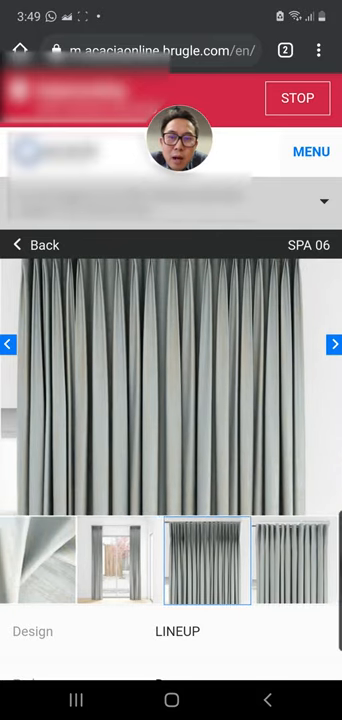
{"action": "left_click", "coordinate": [172, 558]}
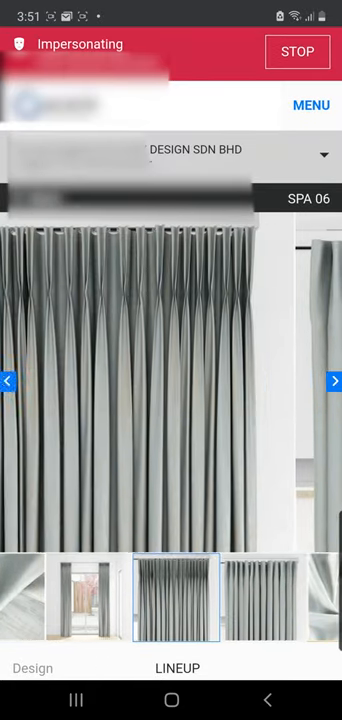
{"action": "left_click", "coordinate": [336, 380]}
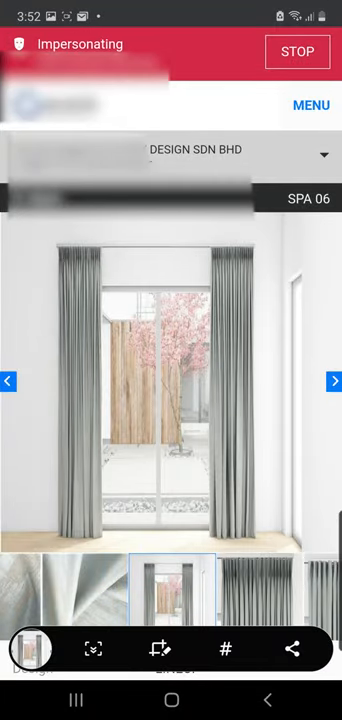
Send the LINEUP room render via WhatsApp to the Collective Decision group, found by searching 'deci'.
{"action": "left_click", "coordinate": [292, 648]}
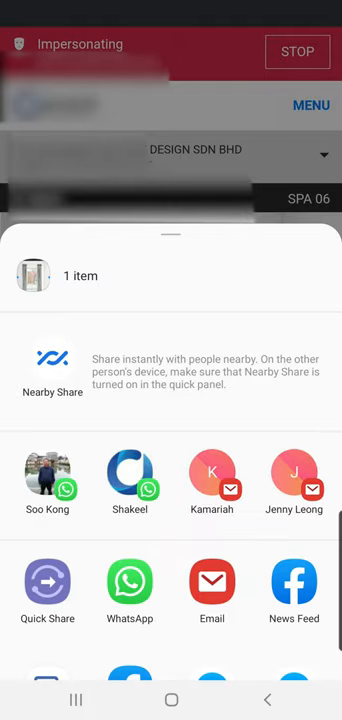
{"action": "left_click", "coordinate": [128, 582]}
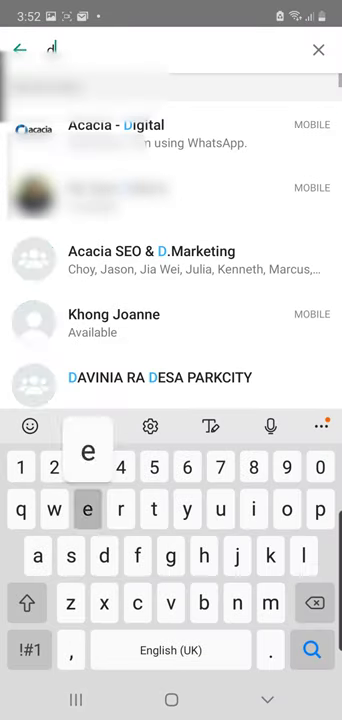
{"action": "type", "text": "deci"}
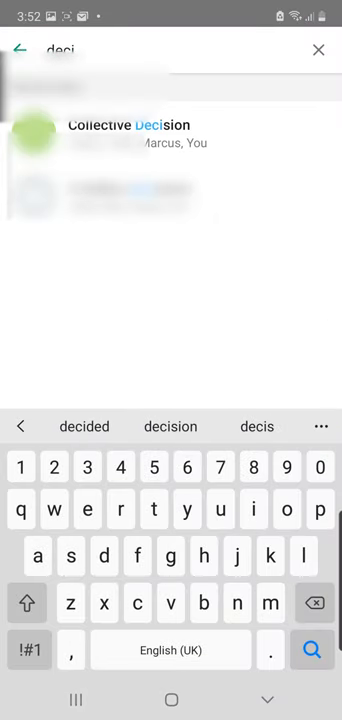
{"action": "left_click", "coordinate": [130, 124]}
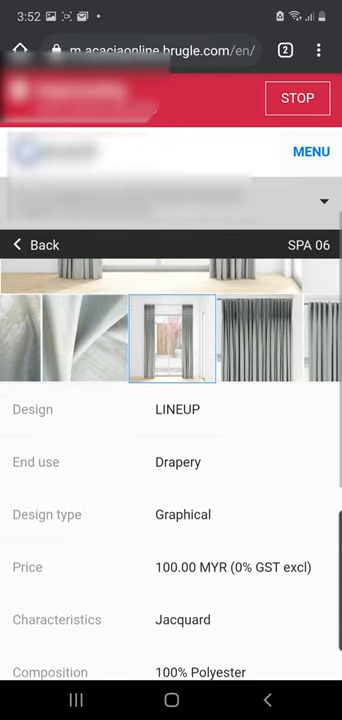
Scroll to the SPA 06 LINEUP specification table: drapery, graphical jacquard, 100% polyester, 100.00 MYR.
{"action": "scroll", "scroll_direction": "down", "scroll_amount": 3}
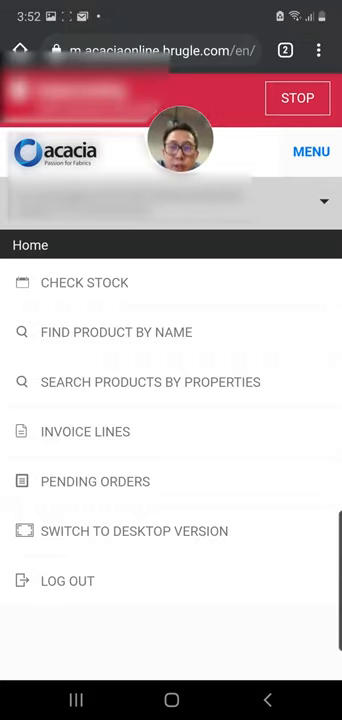
Start Search Products by Properties with Main Colour Type set to Blue / Greens / Aqua.
{"action": "left_click", "coordinate": [150, 382]}
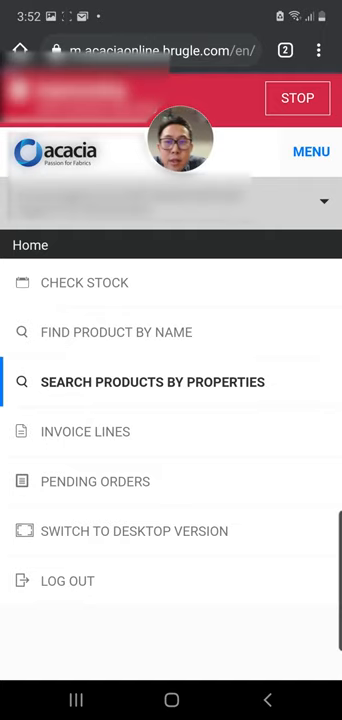
{"action": "left_click", "coordinate": [152, 380]}
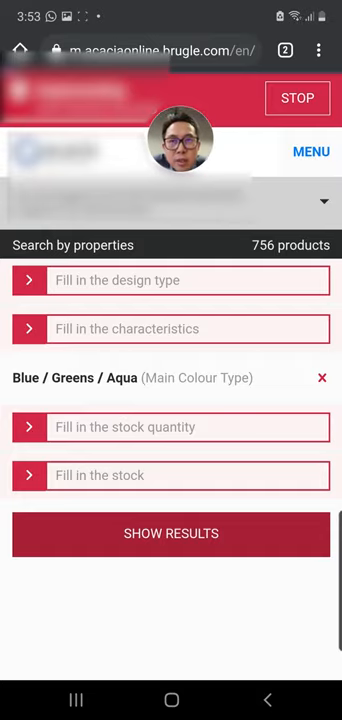
Show the 756 Blue / Greens / Aqua results and browse down the list to the Amigo designs.
{"action": "left_click", "coordinate": [172, 532]}
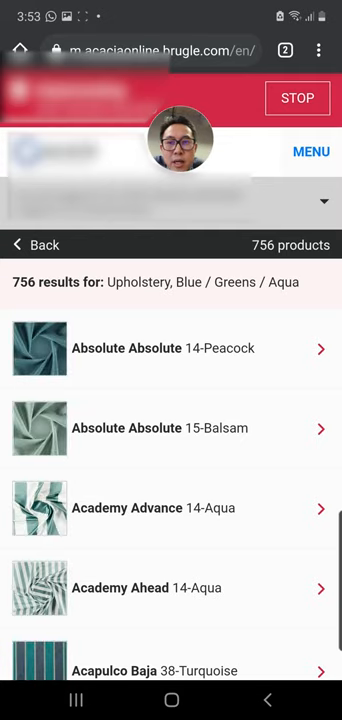
{"action": "scroll", "scroll_direction": "down", "scroll_amount": 3}
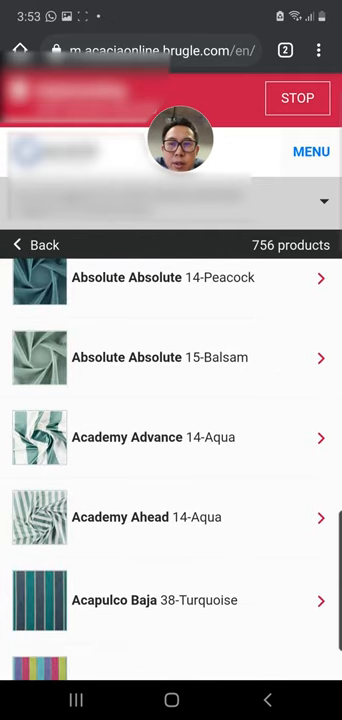
{"action": "scroll", "scroll_direction": "down", "scroll_amount": 3}
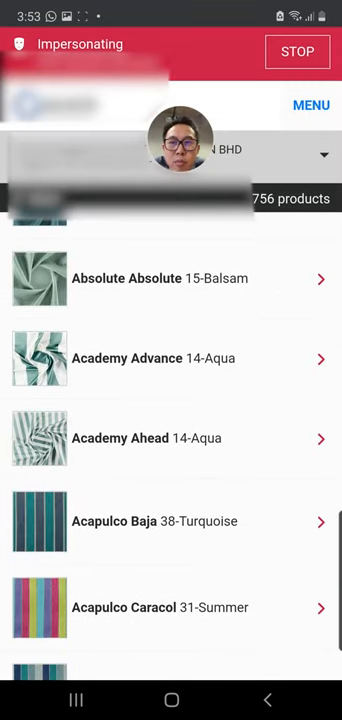
{"action": "scroll", "scroll_direction": "down", "scroll_amount": 3}
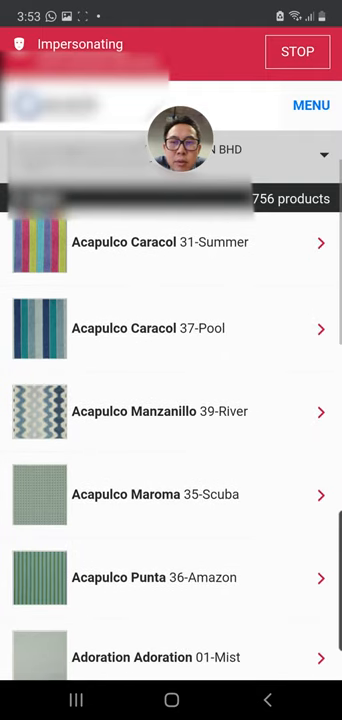
{"action": "scroll", "scroll_direction": "down", "scroll_amount": 3}
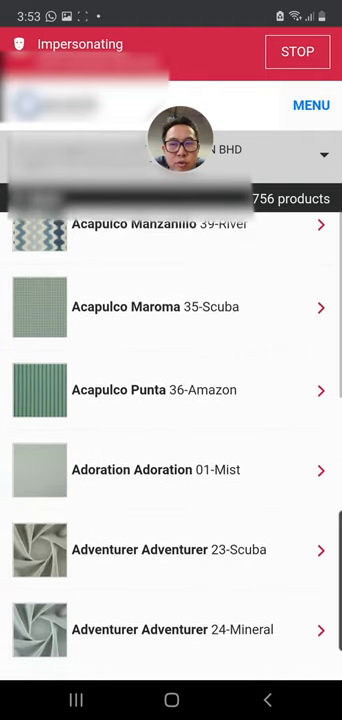
{"action": "scroll", "scroll_direction": "down", "scroll_amount": 3}
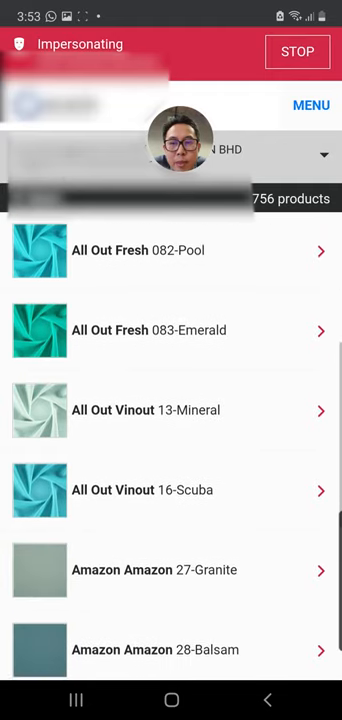
{"action": "scroll", "scroll_direction": "down", "scroll_amount": 3}
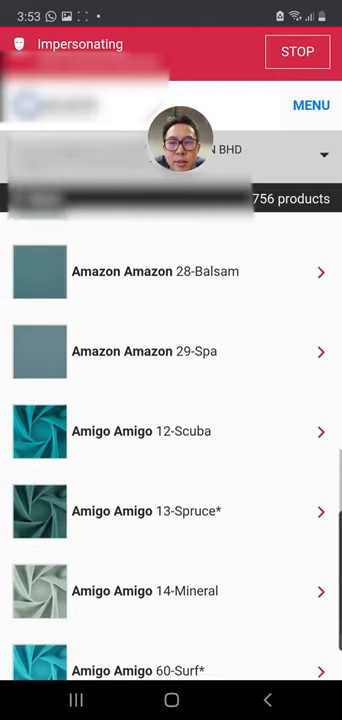
{"action": "scroll", "scroll_direction": "down", "scroll_amount": 3}
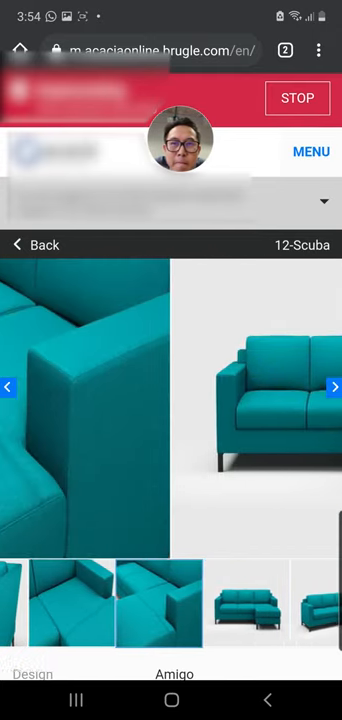
Browse the Amigo 12-Scuba sofa renders, then return to the site's main menu.
{"action": "scroll", "scroll_direction": "down", "scroll_amount": 3}
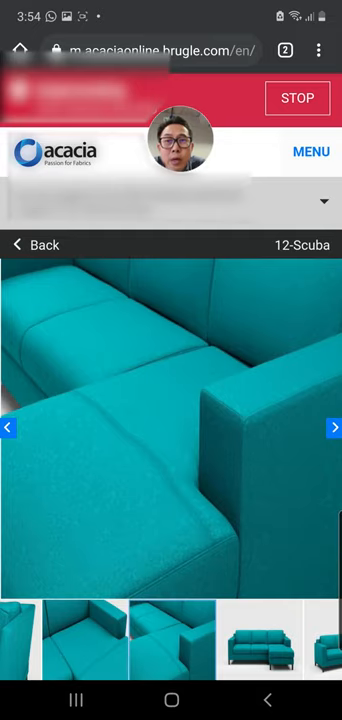
{"action": "left_click", "coordinate": [312, 152]}
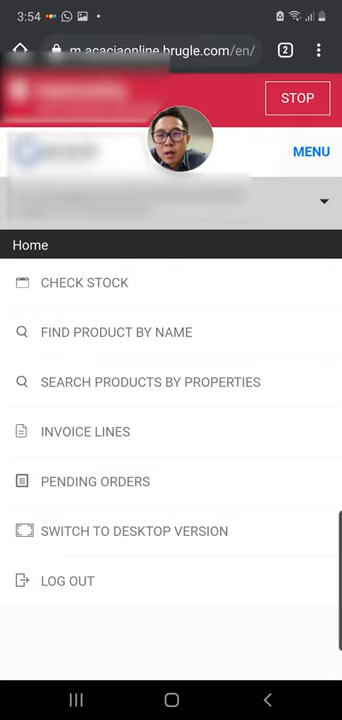
Review Invoice Lines, scrolling from mid-October 2020 back to early October entries.
{"action": "left_click", "coordinate": [84, 432]}
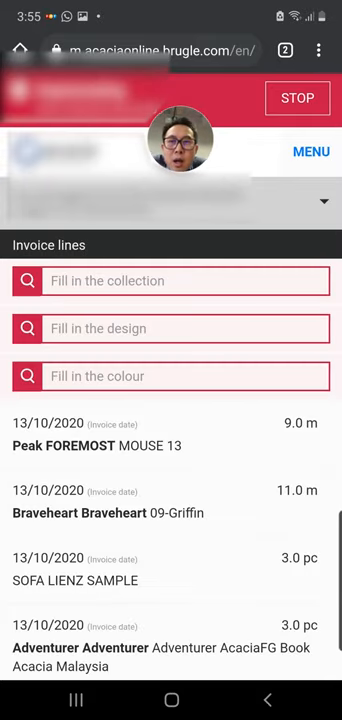
{"action": "scroll", "scroll_direction": "down", "scroll_amount": 3}
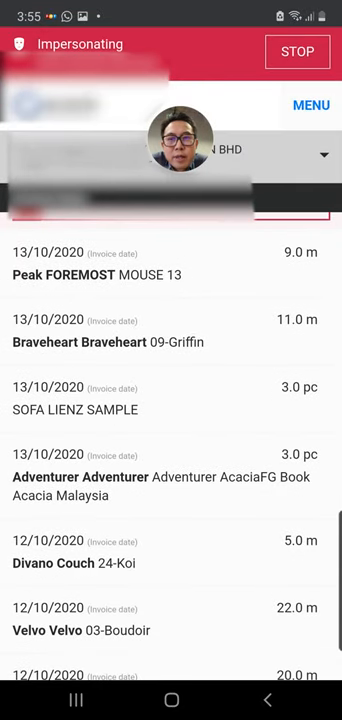
{"action": "scroll", "scroll_direction": "down", "scroll_amount": 3}
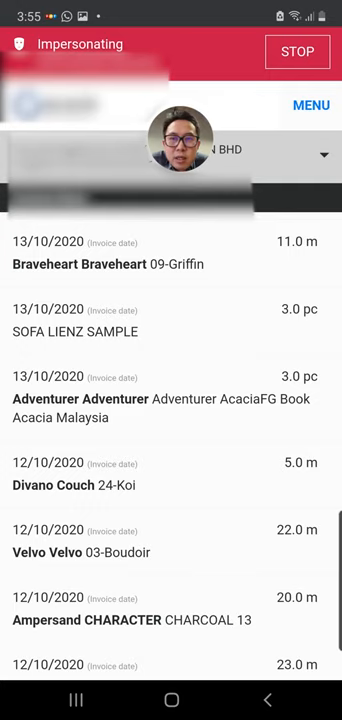
{"action": "scroll", "scroll_direction": "down", "scroll_amount": 3}
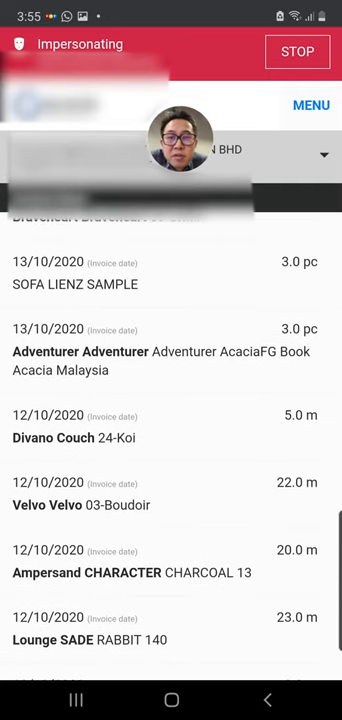
{"action": "scroll", "scroll_direction": "down", "scroll_amount": 3}
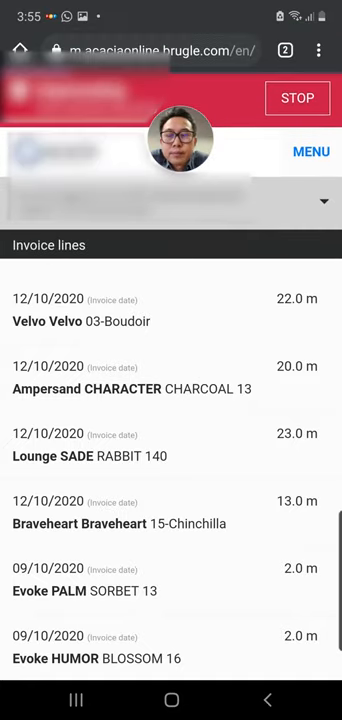
From the main menu, open the Pending Orders list.
{"action": "left_click", "coordinate": [312, 152]}
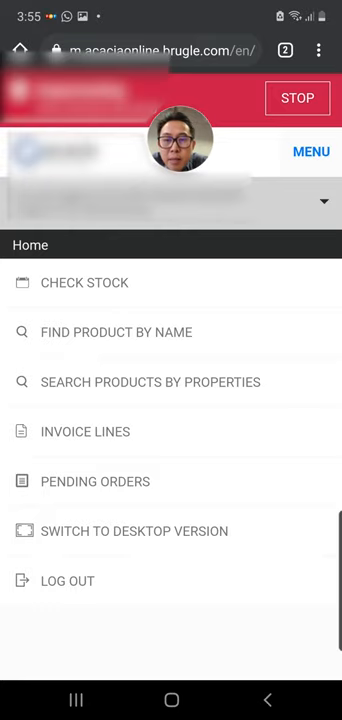
{"action": "left_click", "coordinate": [96, 480]}
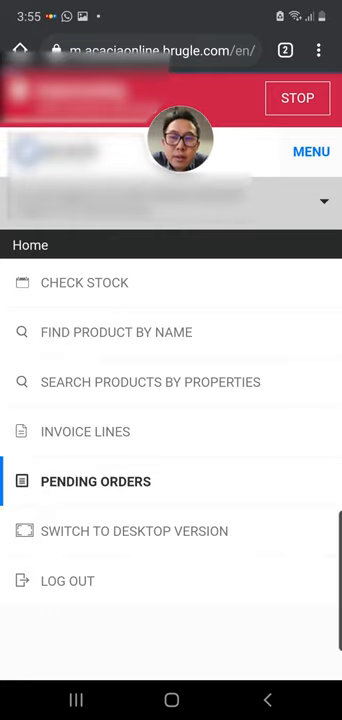
{"action": "left_click", "coordinate": [96, 480]}
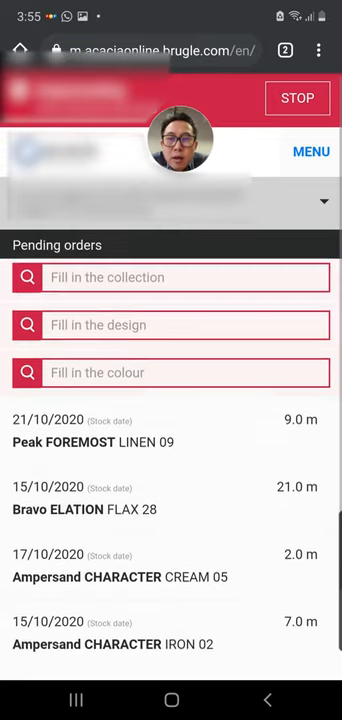